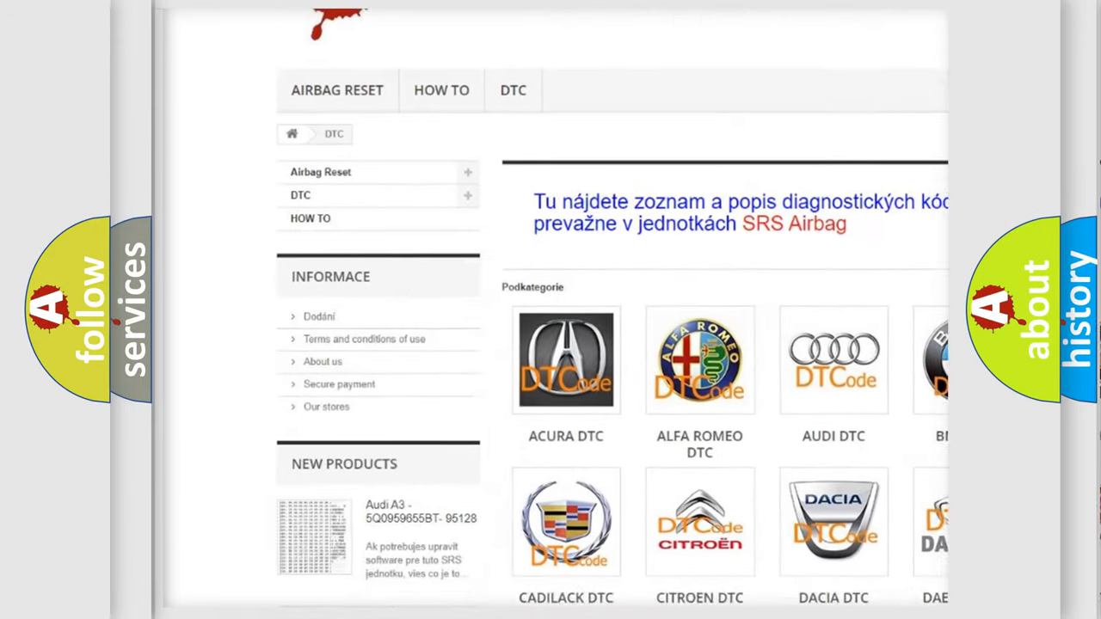
scroll("down", 3)
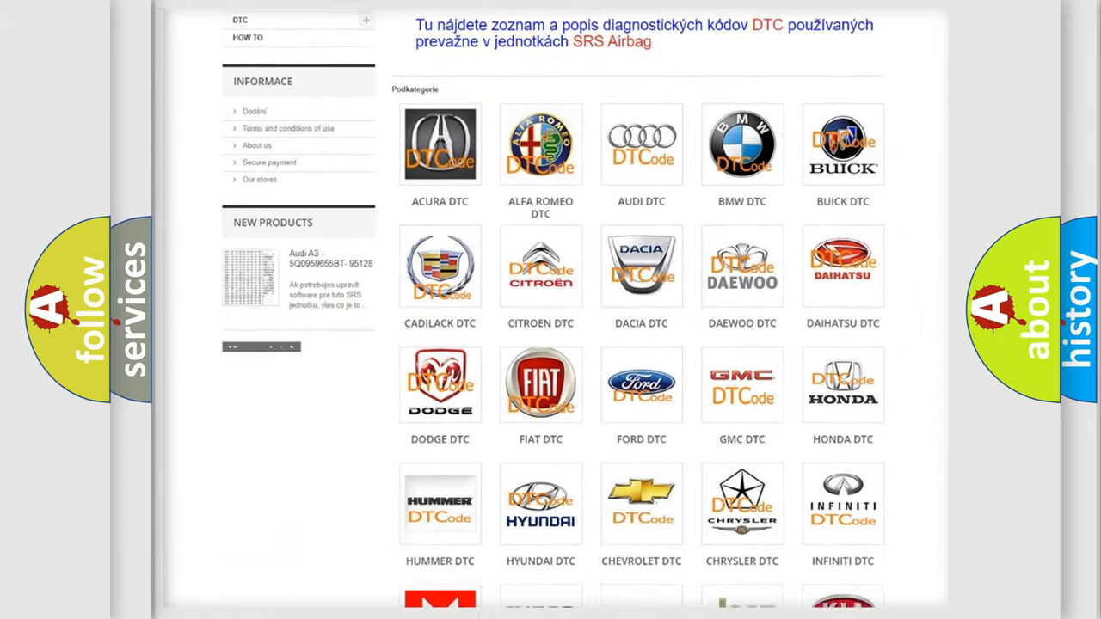
scroll("down", 3)
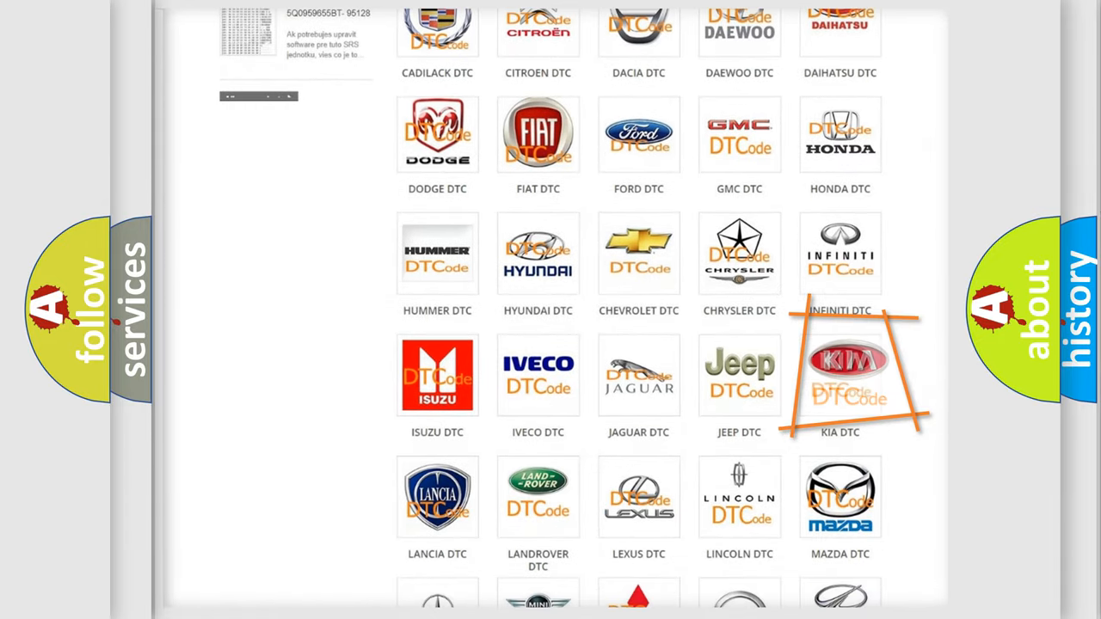